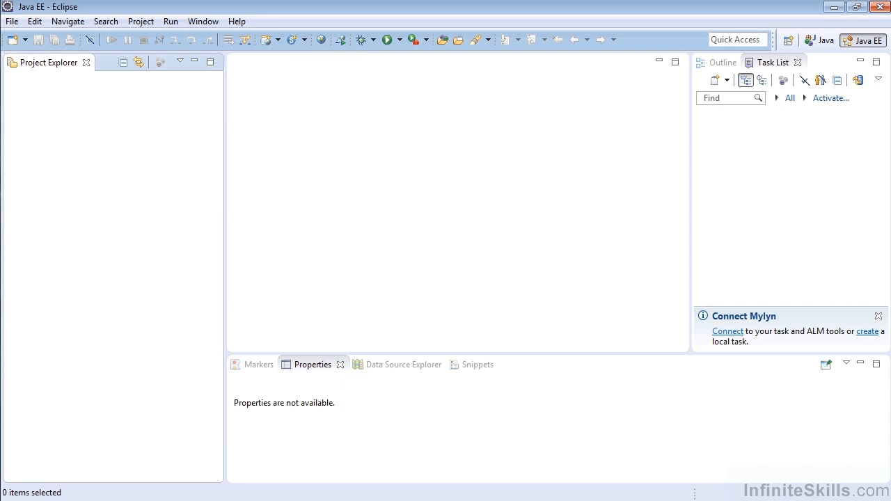
pyautogui.moveTo(133, 152)
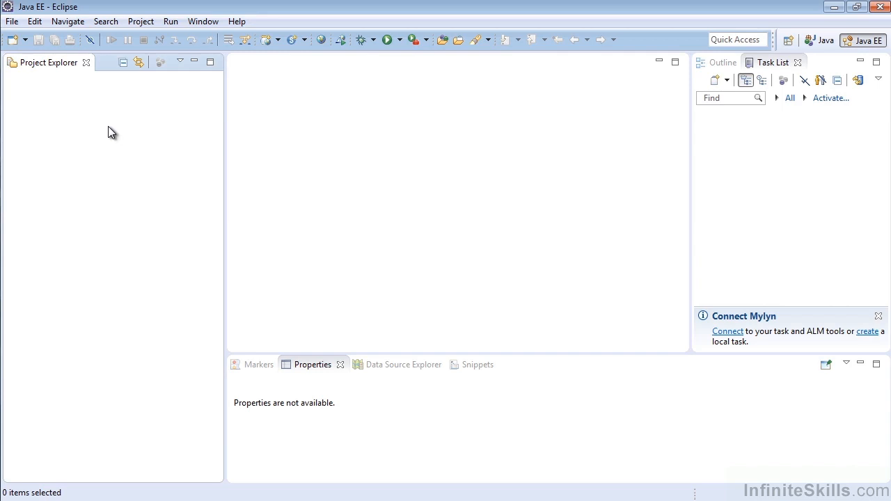
pyautogui.moveTo(94, 105)
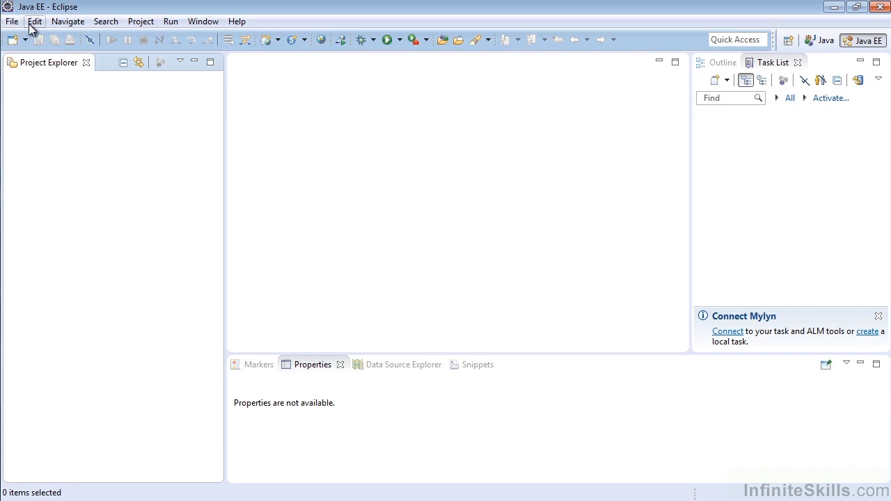
pyautogui.moveTo(141, 21)
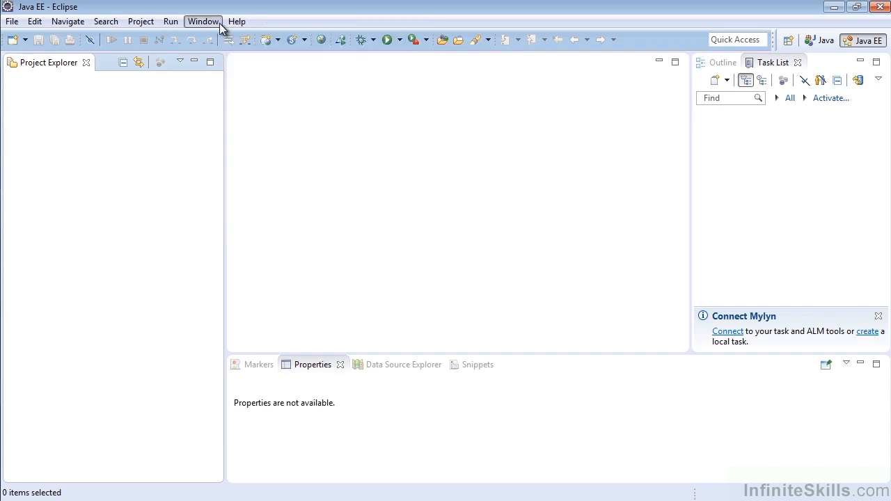
# Browse the menu bar and the program launch options list, then dismiss it
pyautogui.click(171, 21)
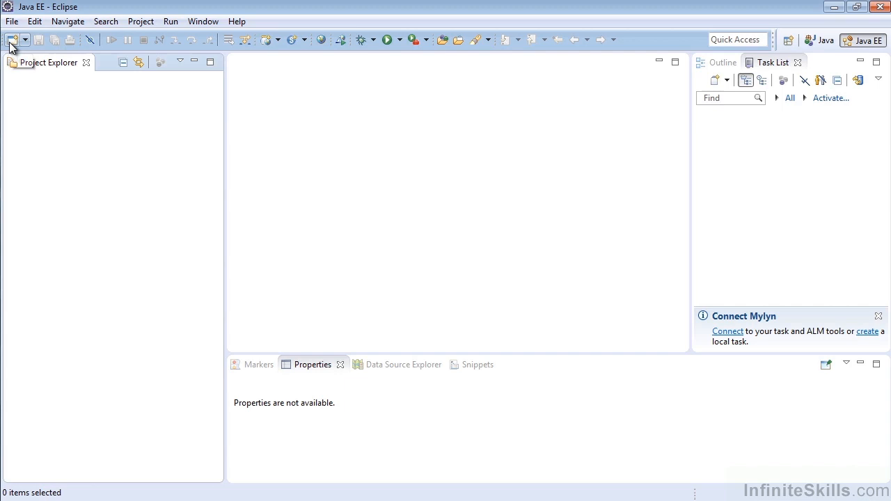
pyautogui.moveTo(11, 40)
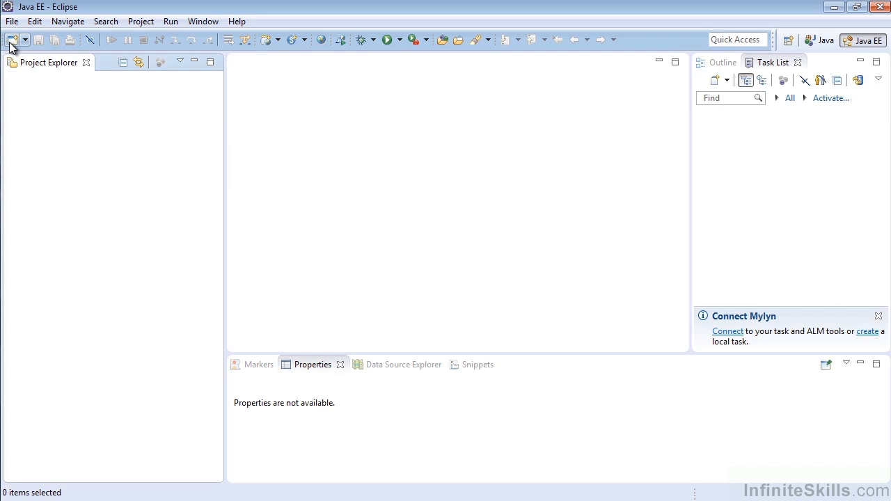
pyautogui.moveTo(39, 40)
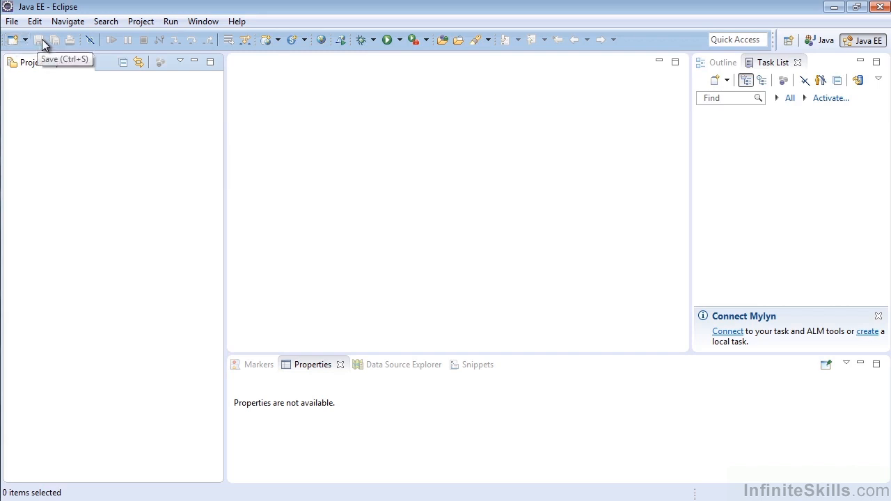
pyautogui.moveTo(144, 38)
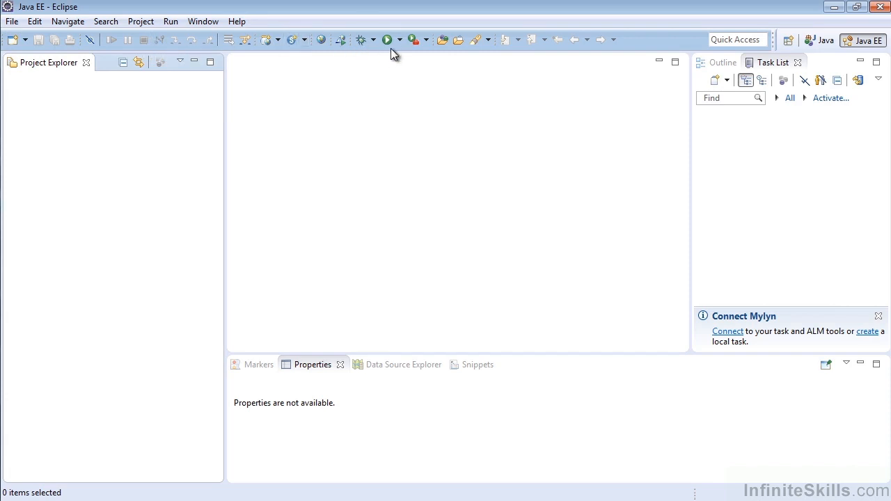
pyautogui.moveTo(388, 40)
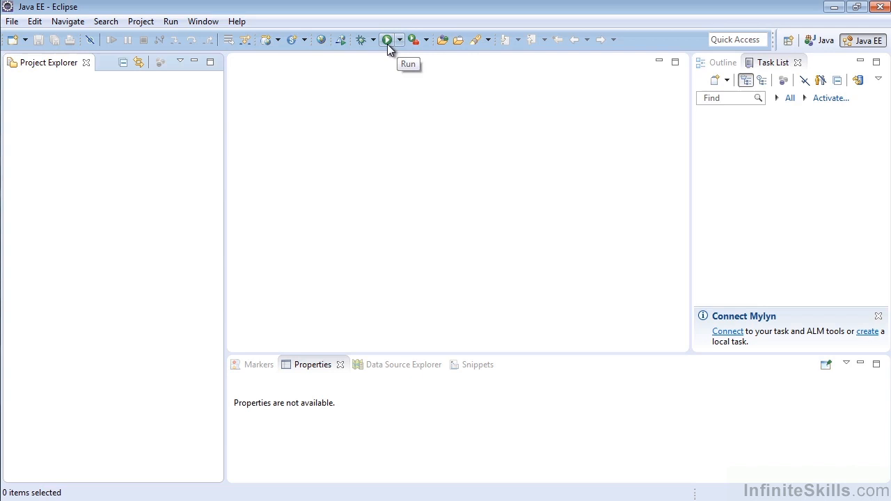
pyautogui.click(401, 40)
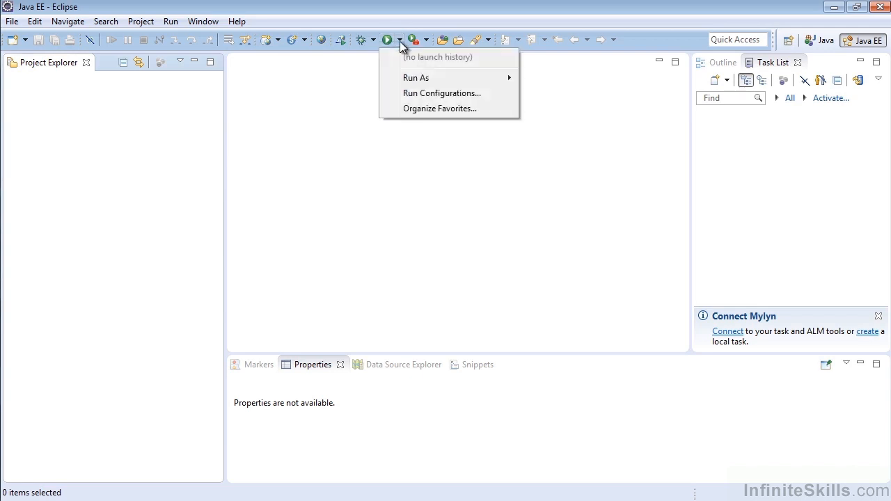
pyautogui.click(387, 40)
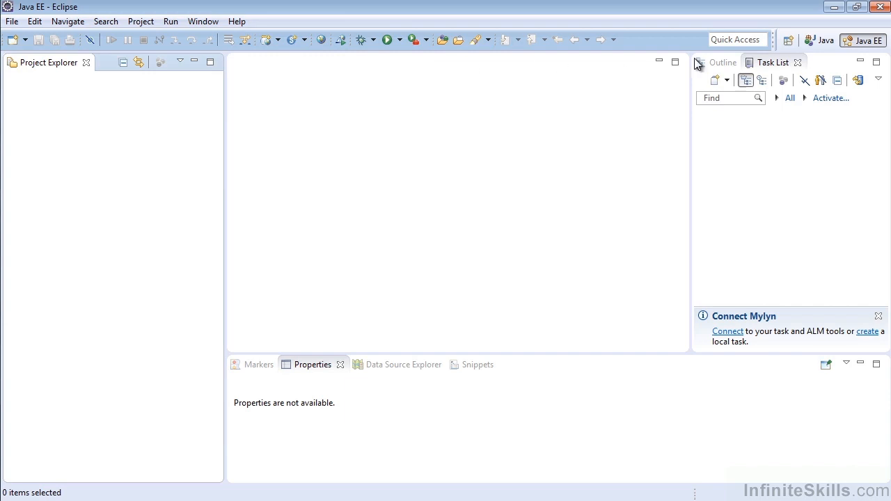
pyautogui.moveTo(789, 40)
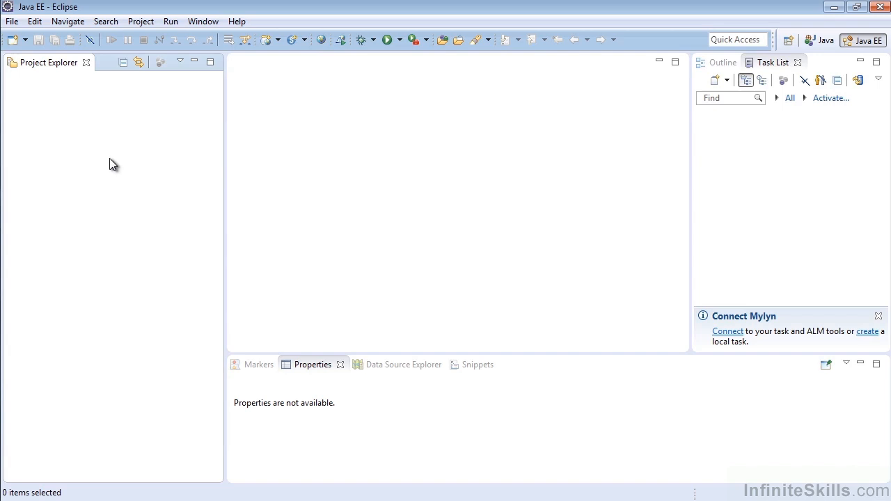
pyautogui.moveTo(80, 104)
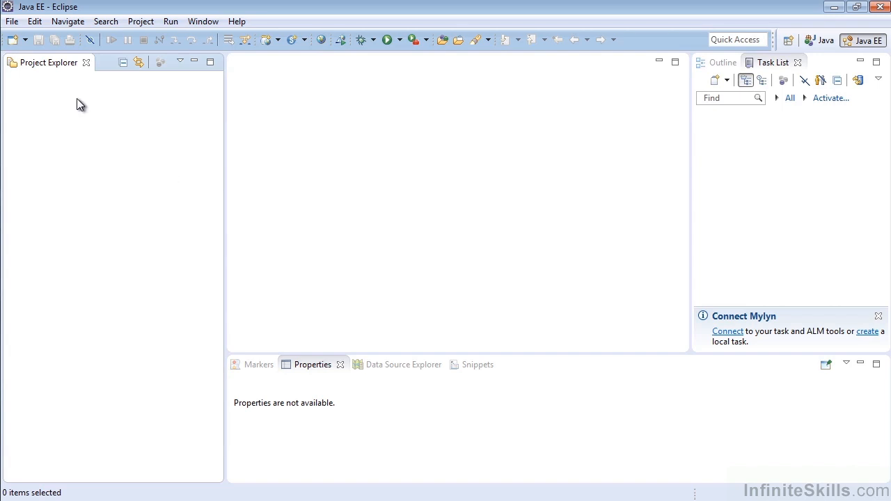
pyautogui.moveTo(71, 100)
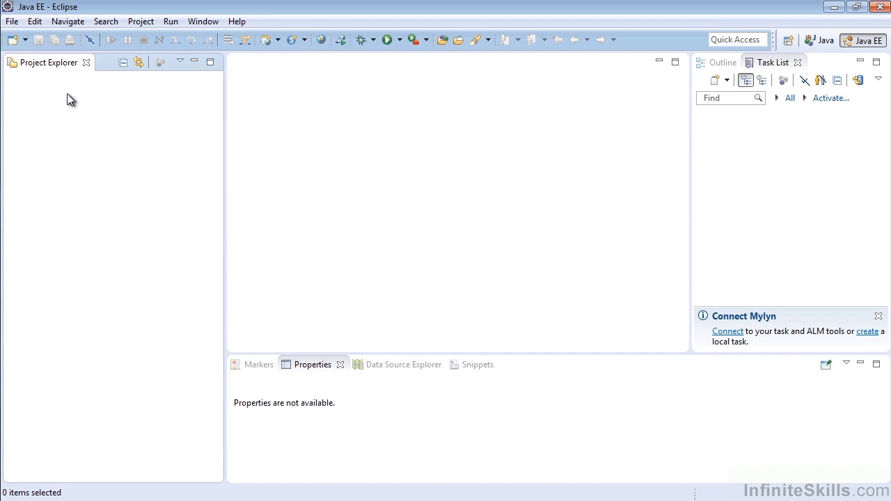
pyautogui.moveTo(69, 166)
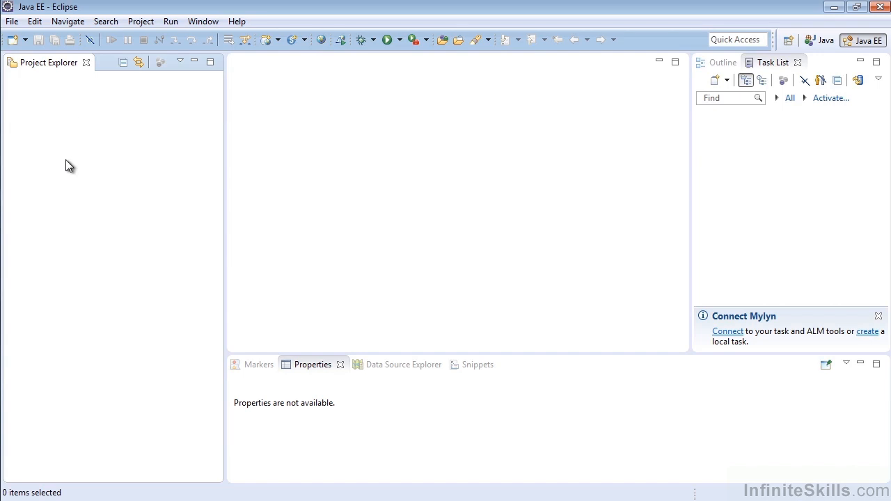
pyautogui.moveTo(69, 287)
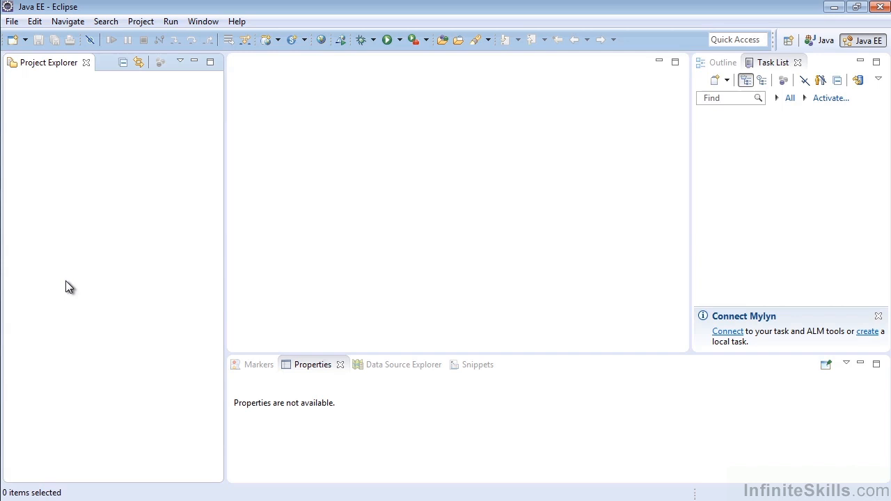
pyautogui.moveTo(226, 185)
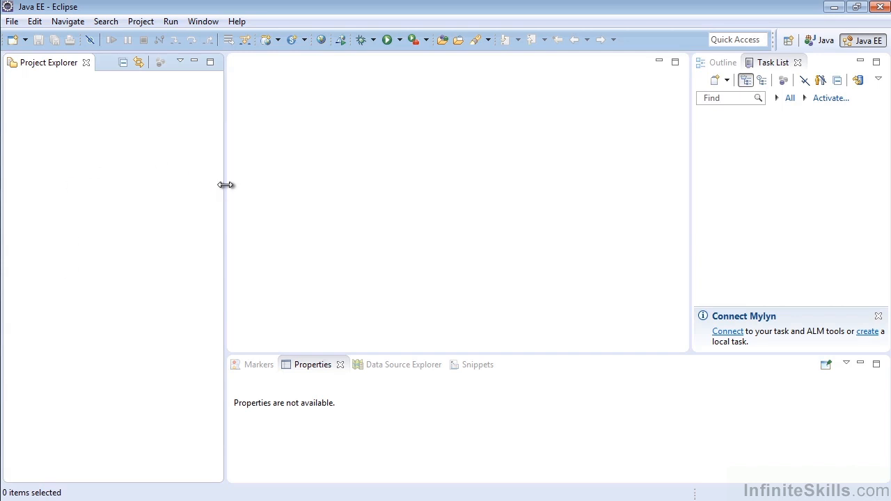
# Narrow and re-widen Project Explorer, then close the Task List and Outline views
pyautogui.moveTo(224, 185); pyautogui.dragTo(117, 197)
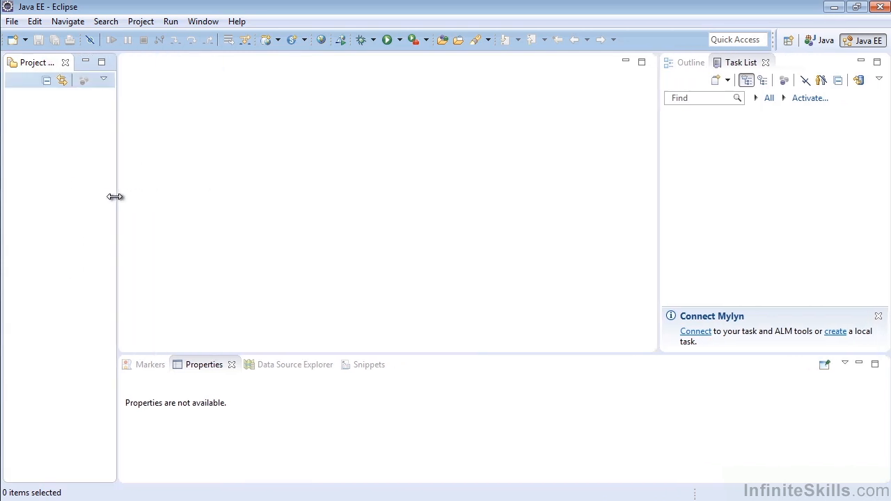
pyautogui.moveTo(116, 197); pyautogui.dragTo(170, 201)
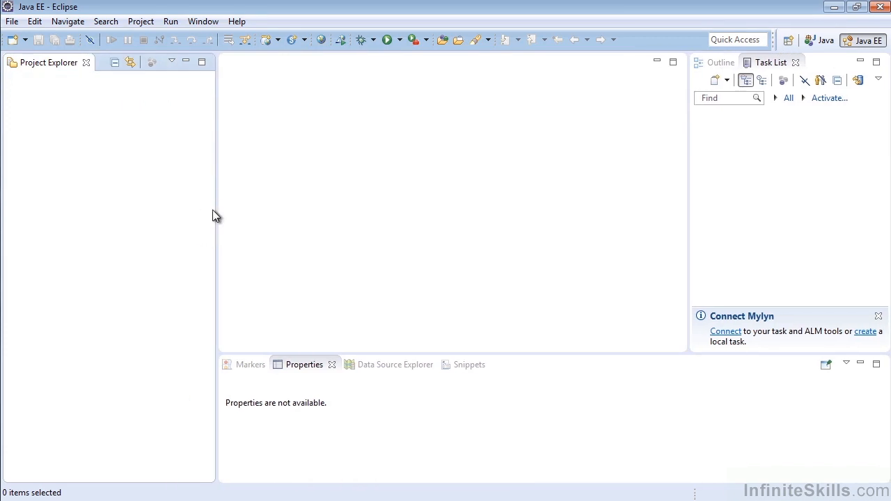
pyautogui.moveTo(217, 209)
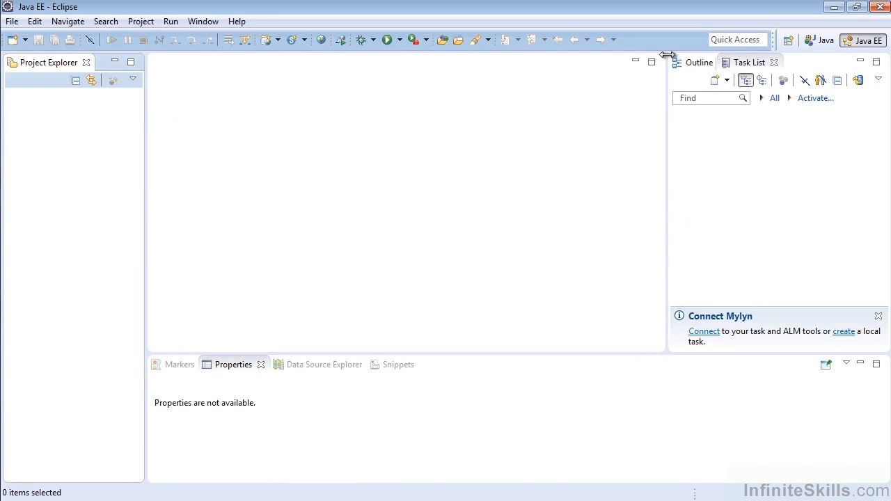
pyautogui.moveTo(142, 348)
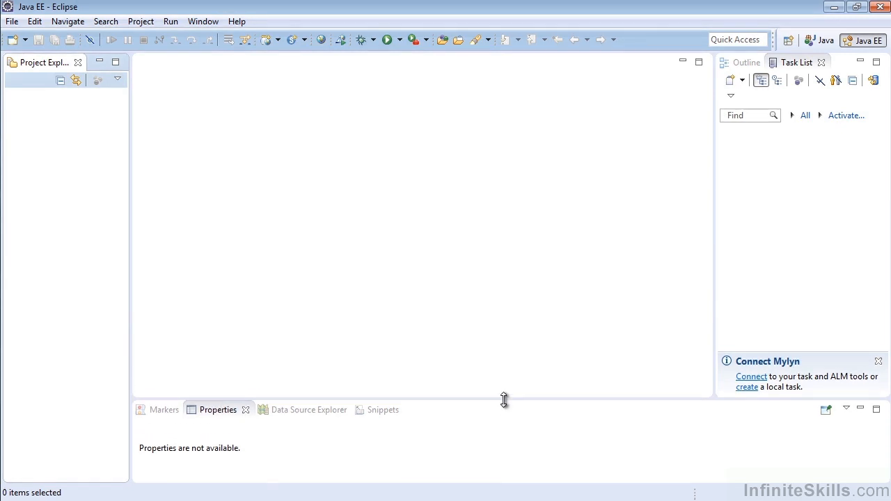
pyautogui.moveTo(485, 172)
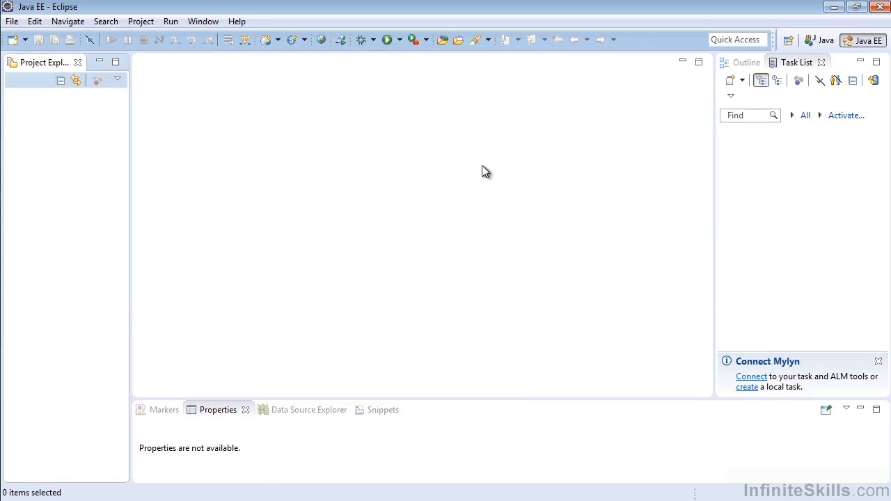
pyautogui.moveTo(411, 171)
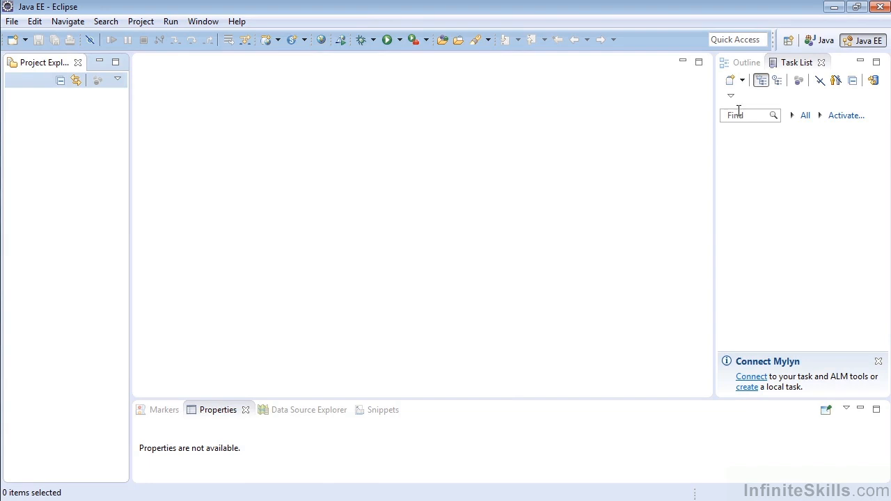
pyautogui.moveTo(709, 170)
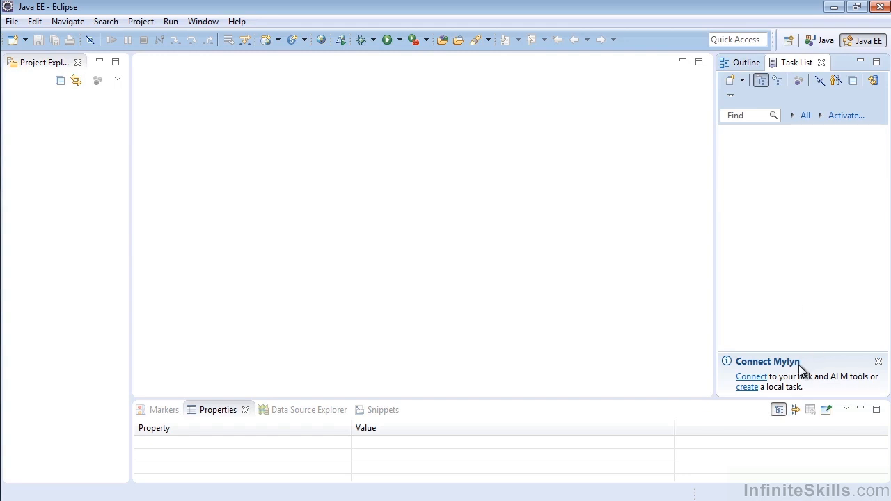
pyautogui.moveTo(879, 363)
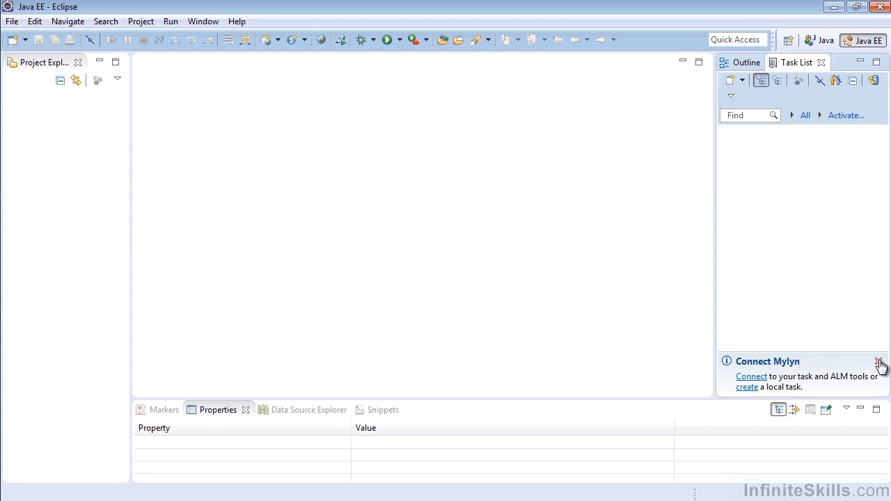
pyautogui.moveTo(870, 361)
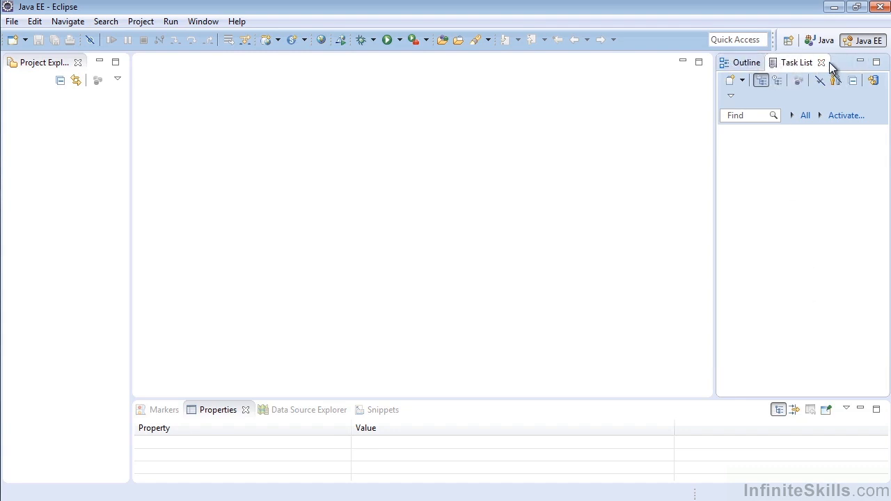
pyautogui.click(821, 62)
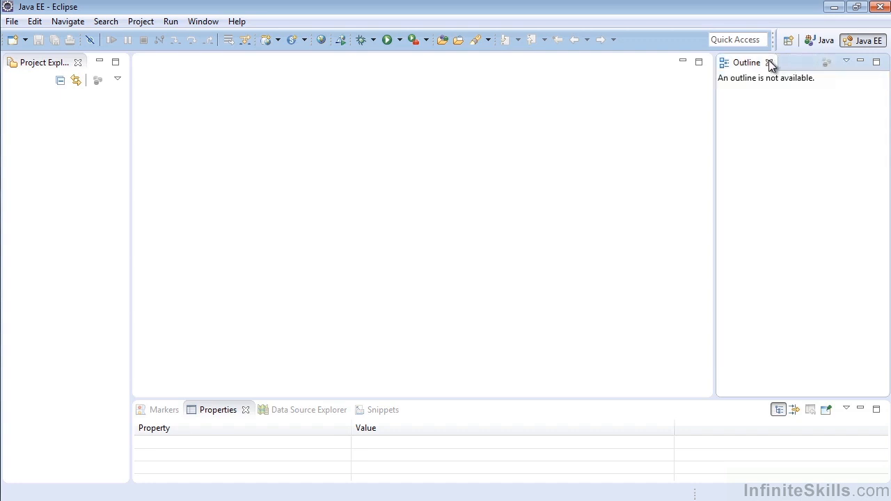
pyautogui.click(770, 63)
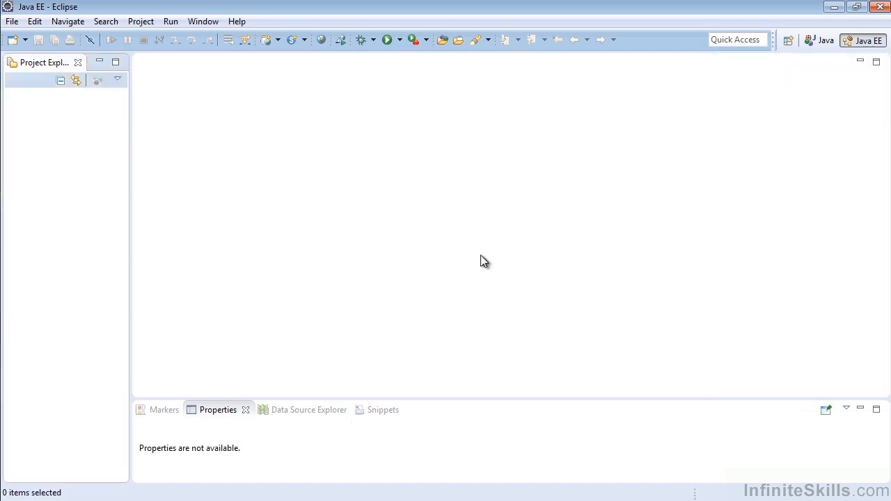
pyautogui.moveTo(468, 224)
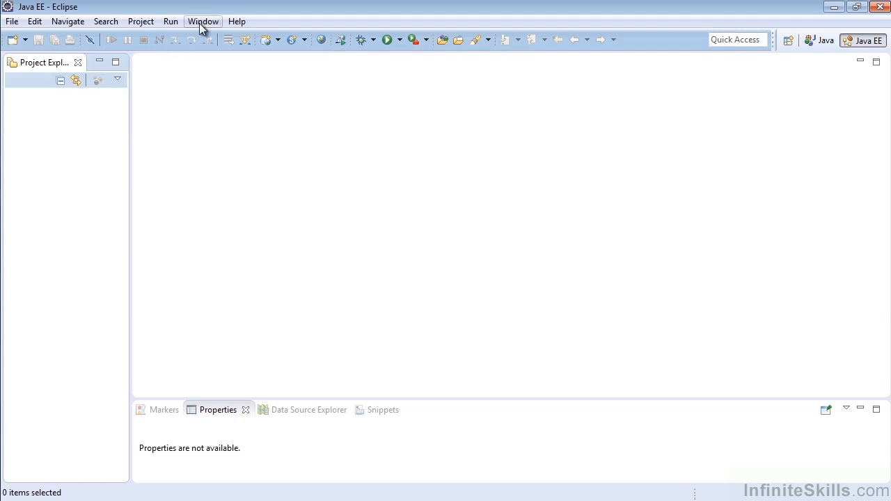
# Reset the Java EE perspective to its defaults, then narrow the restored Outline panel
pyautogui.click(202, 21)
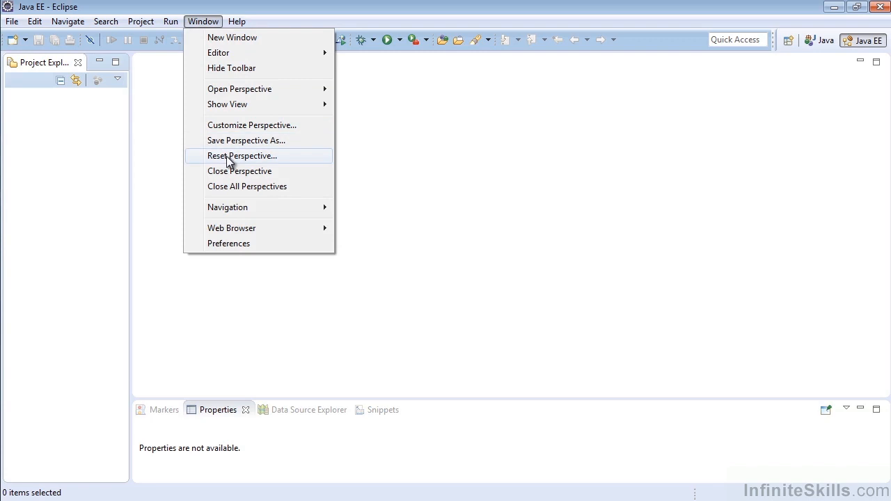
pyautogui.click(243, 155)
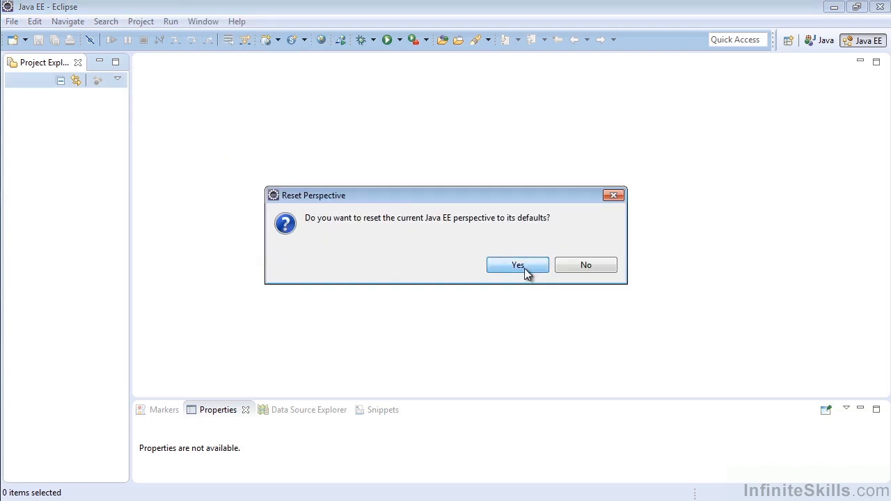
pyautogui.click(517, 265)
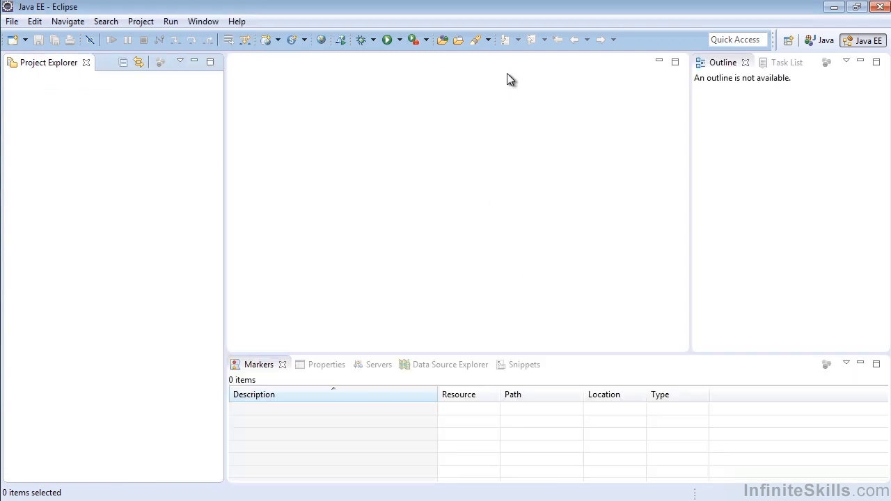
pyautogui.moveTo(577, 396)
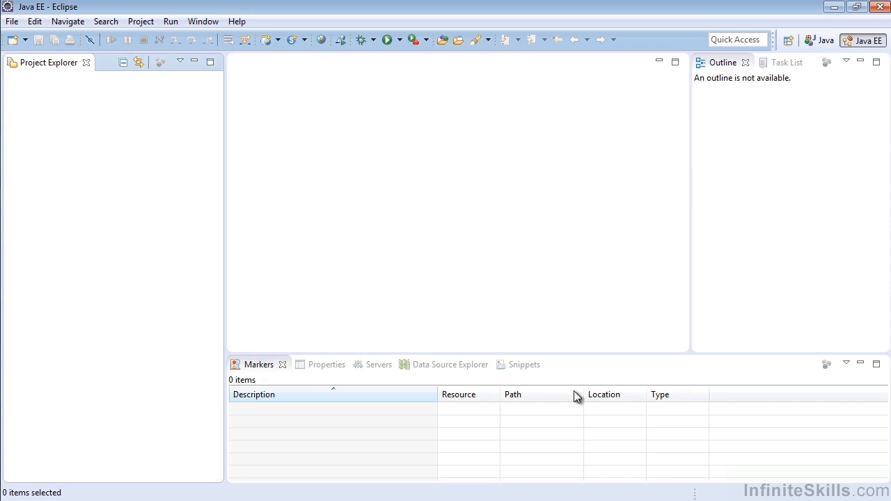
pyautogui.moveTo(690, 248)
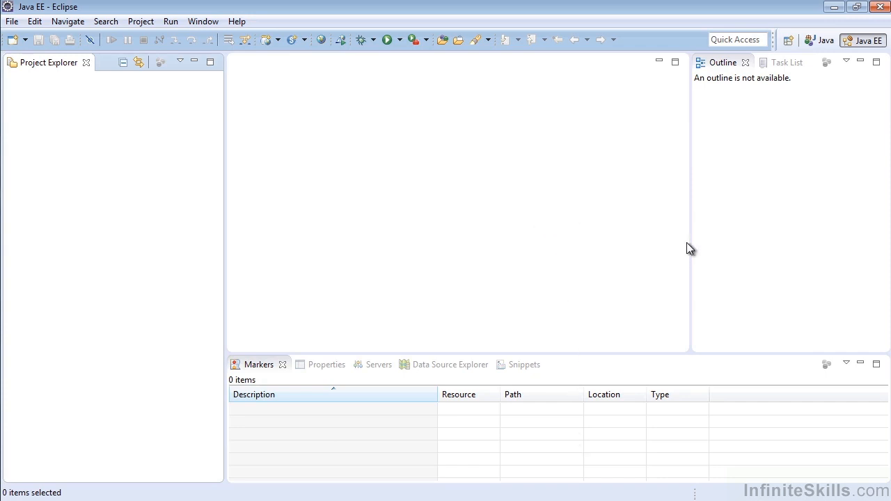
pyautogui.moveTo(690, 235); pyautogui.dragTo(750, 236)
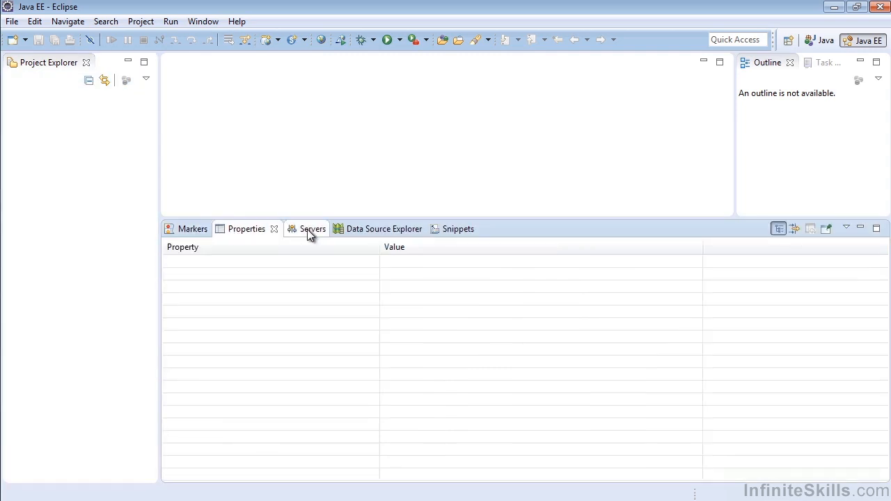
# Show the Data Source Explorer and Snippets views, then shorten the bottom panel
pyautogui.click(372, 229)
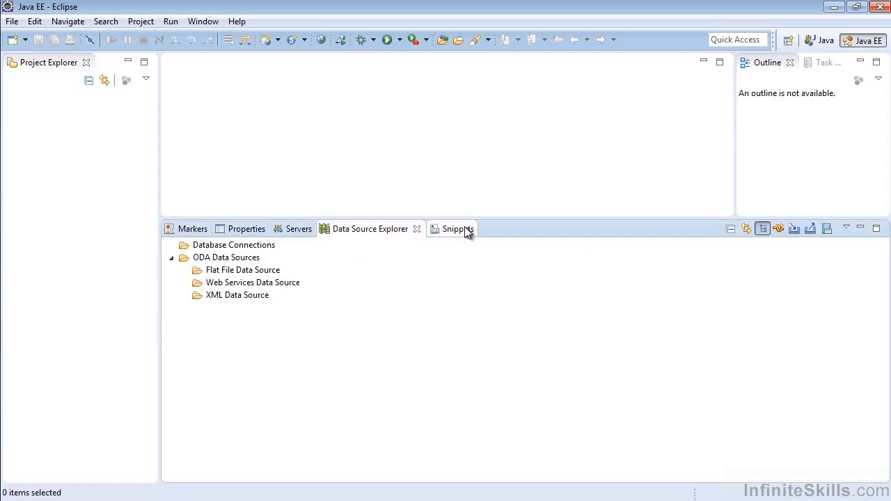
pyautogui.click(452, 229)
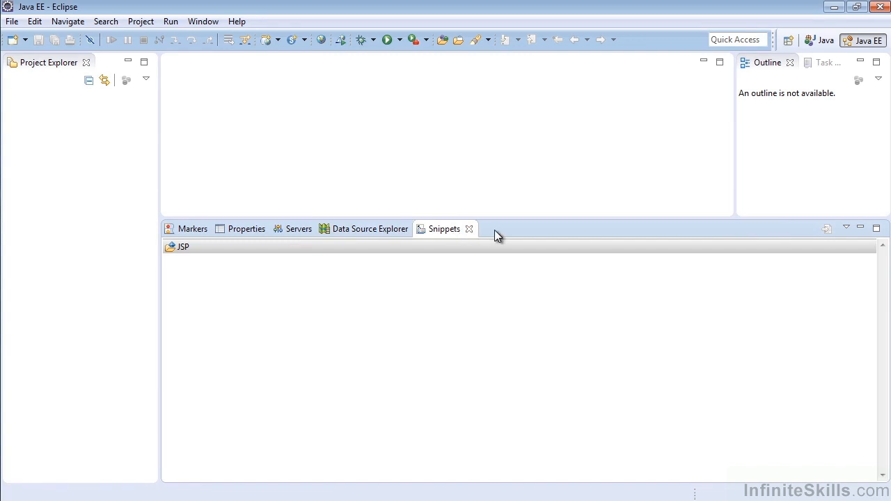
pyautogui.moveTo(566, 239)
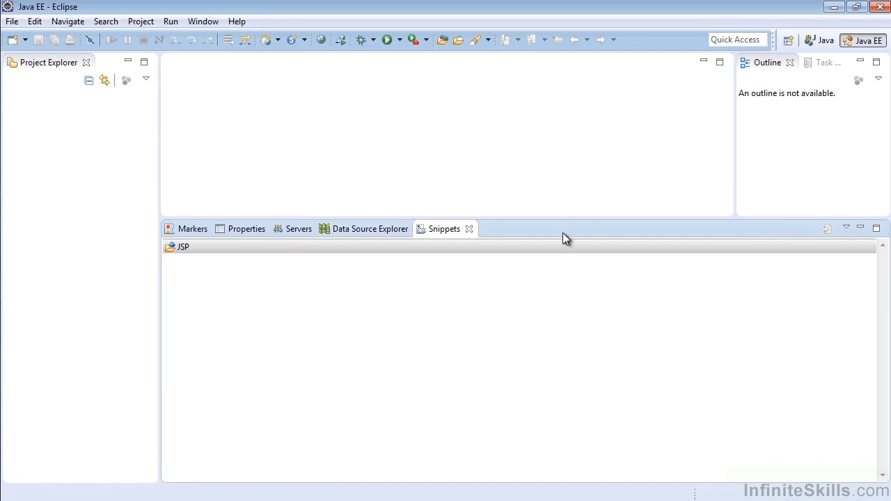
pyautogui.moveTo(564, 237); pyautogui.dragTo(531, 319)
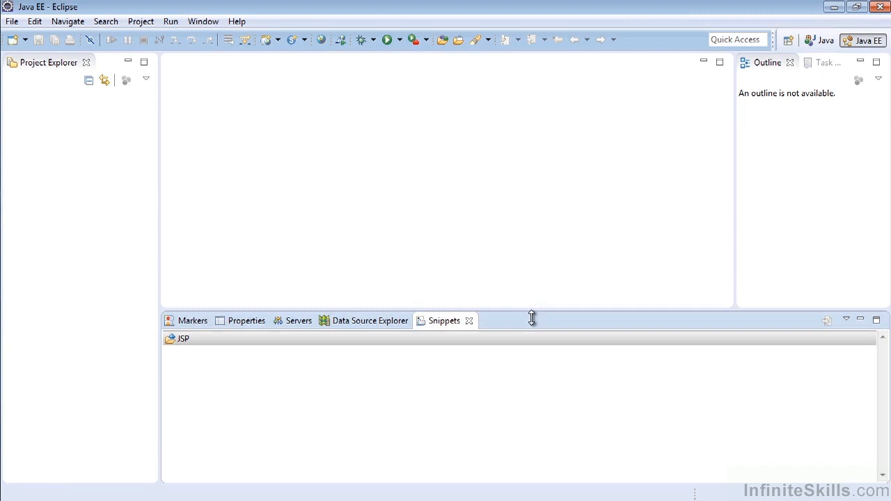
pyautogui.moveTo(531, 317); pyautogui.dragTo(531, 329)
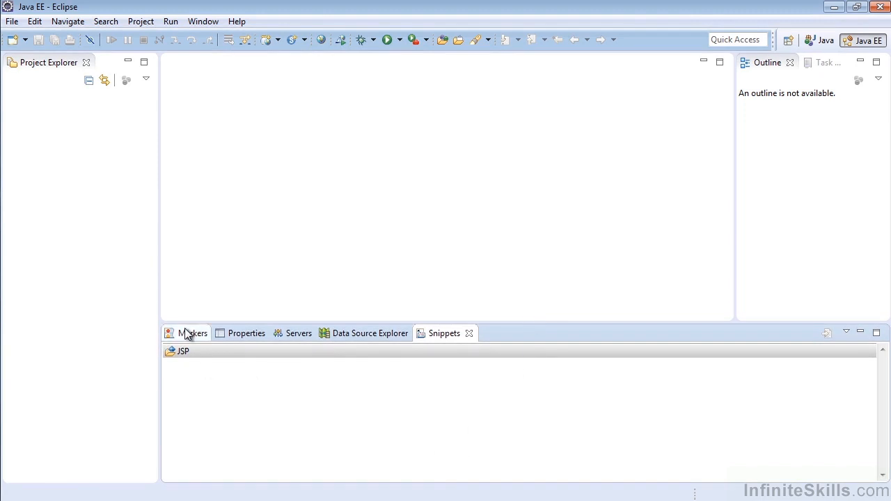
# Show the Properties, Servers and Data Source Explorer views in turn
pyautogui.click(246, 333)
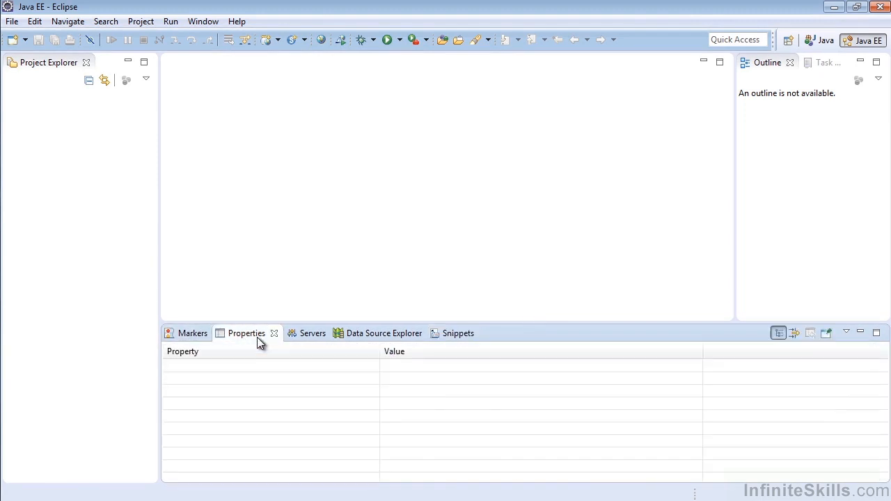
pyautogui.click(299, 333)
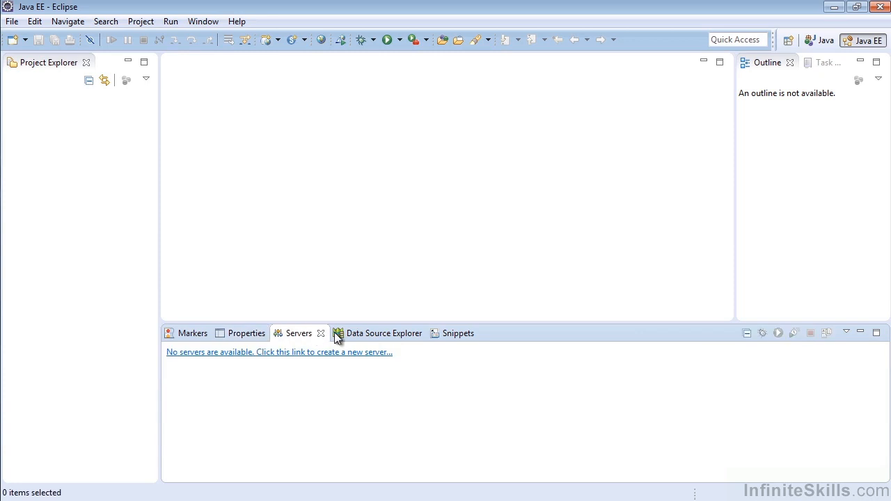
pyautogui.click(370, 333)
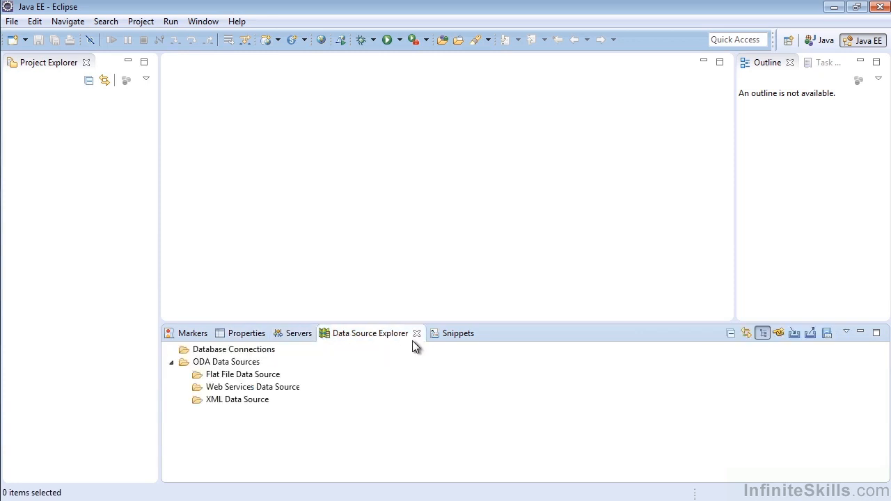